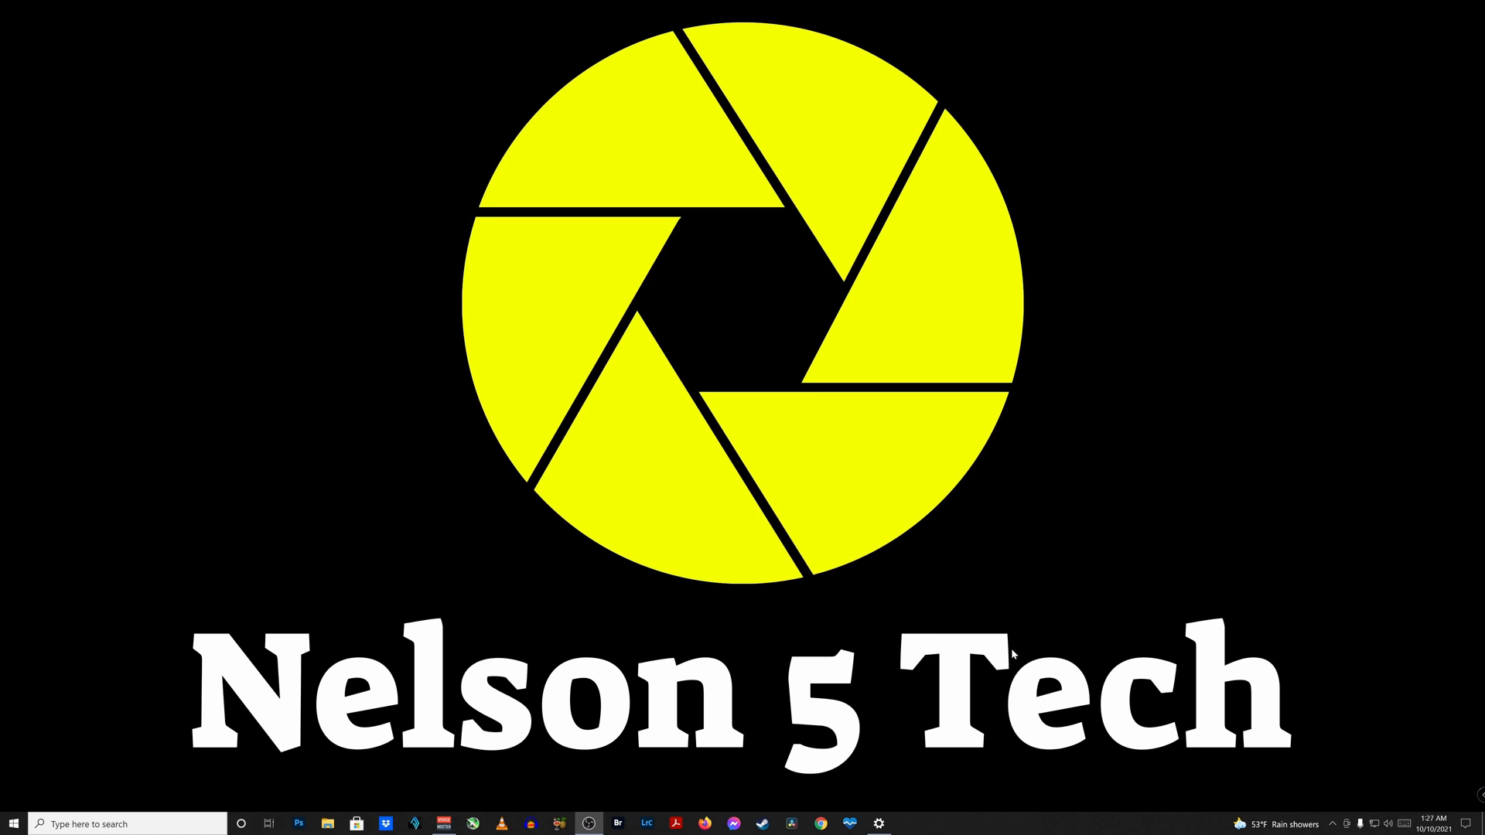
# - Go to the Windows Update settings page to see the Windows 11 requirements notice
pyautogui.click(878, 823)
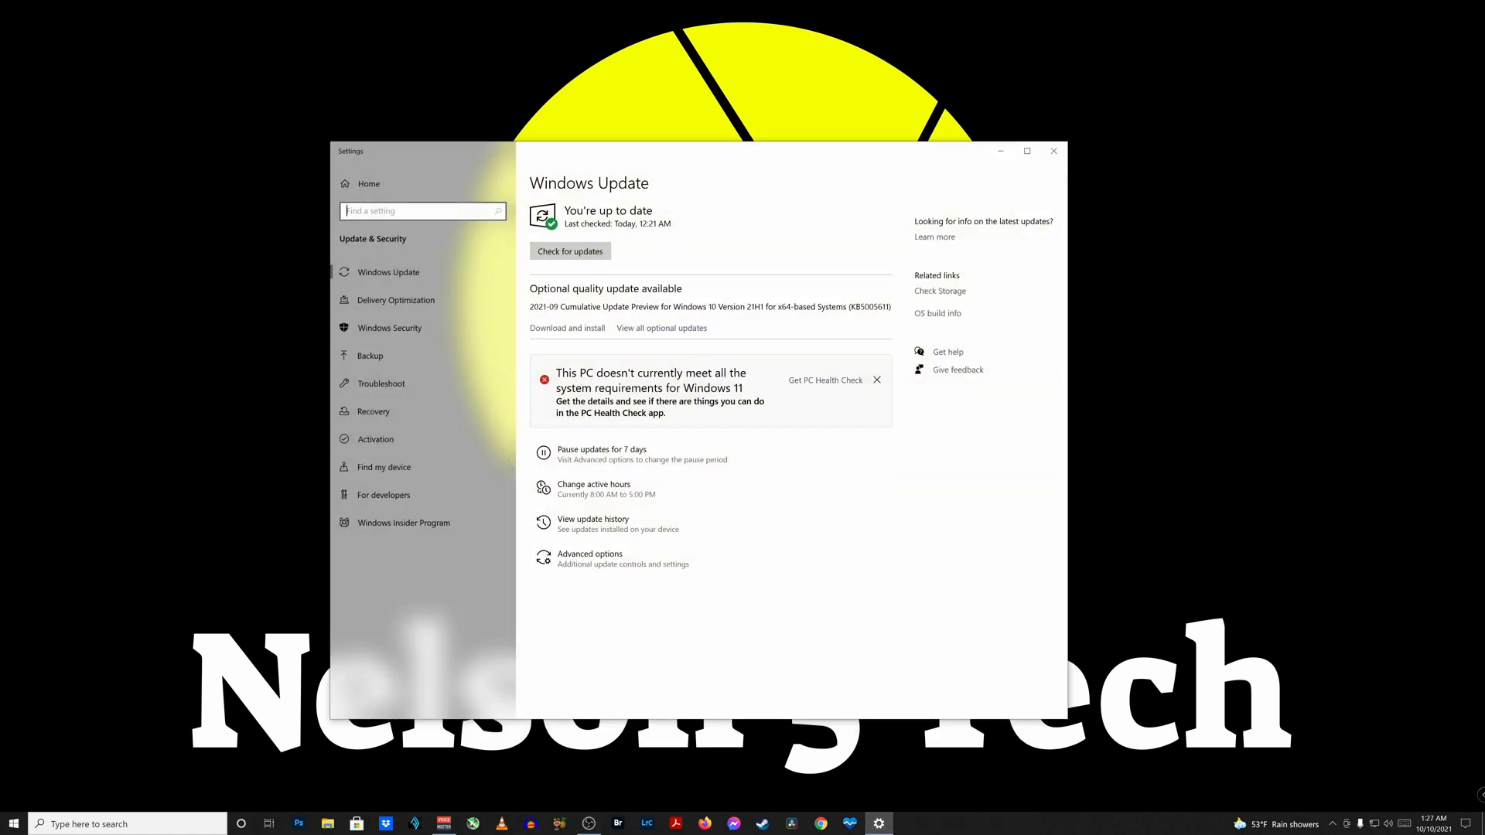
pyautogui.moveTo(1170, 444)
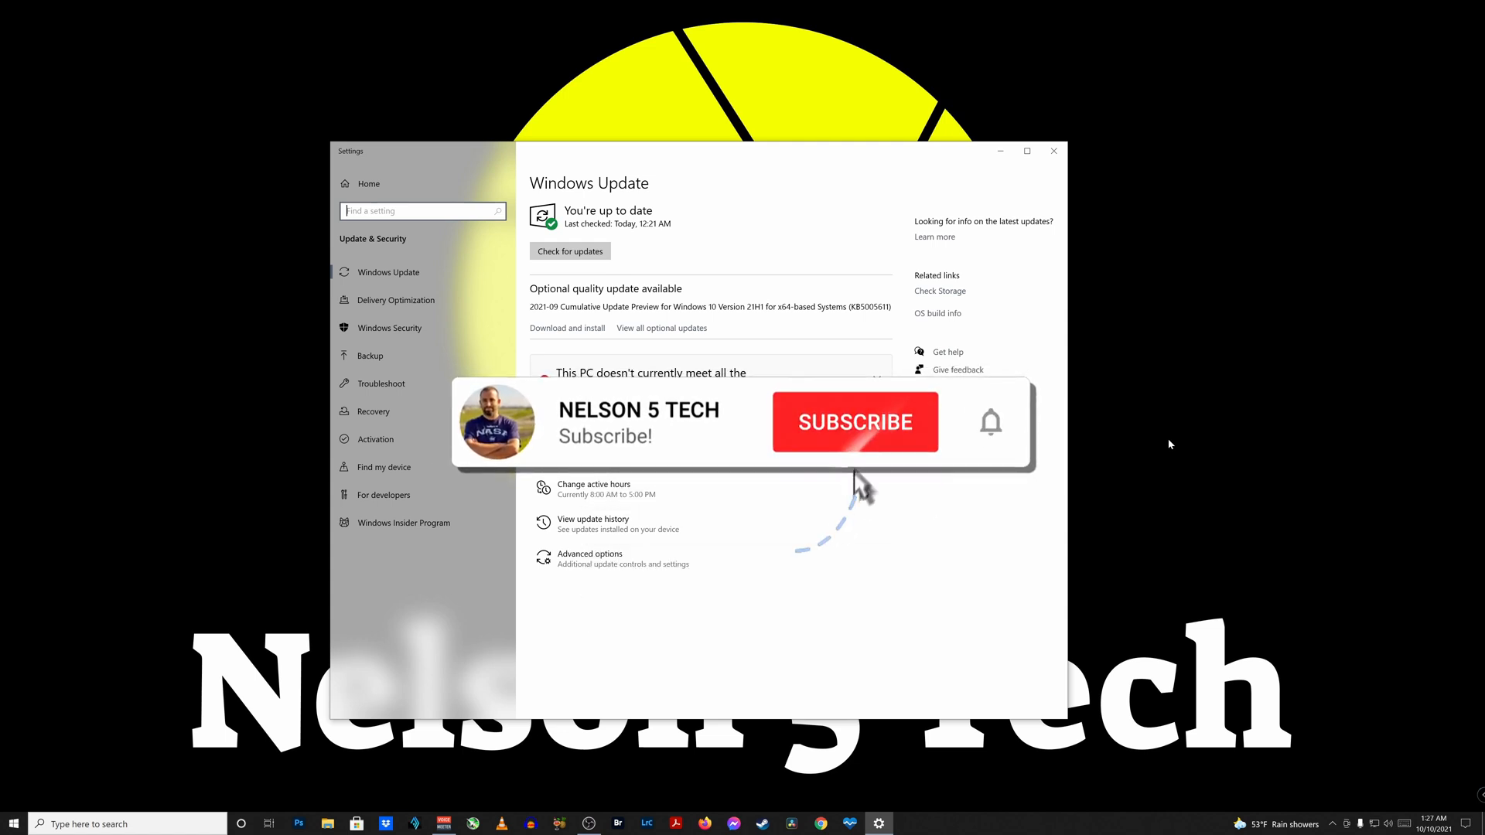
pyautogui.click(853, 422)
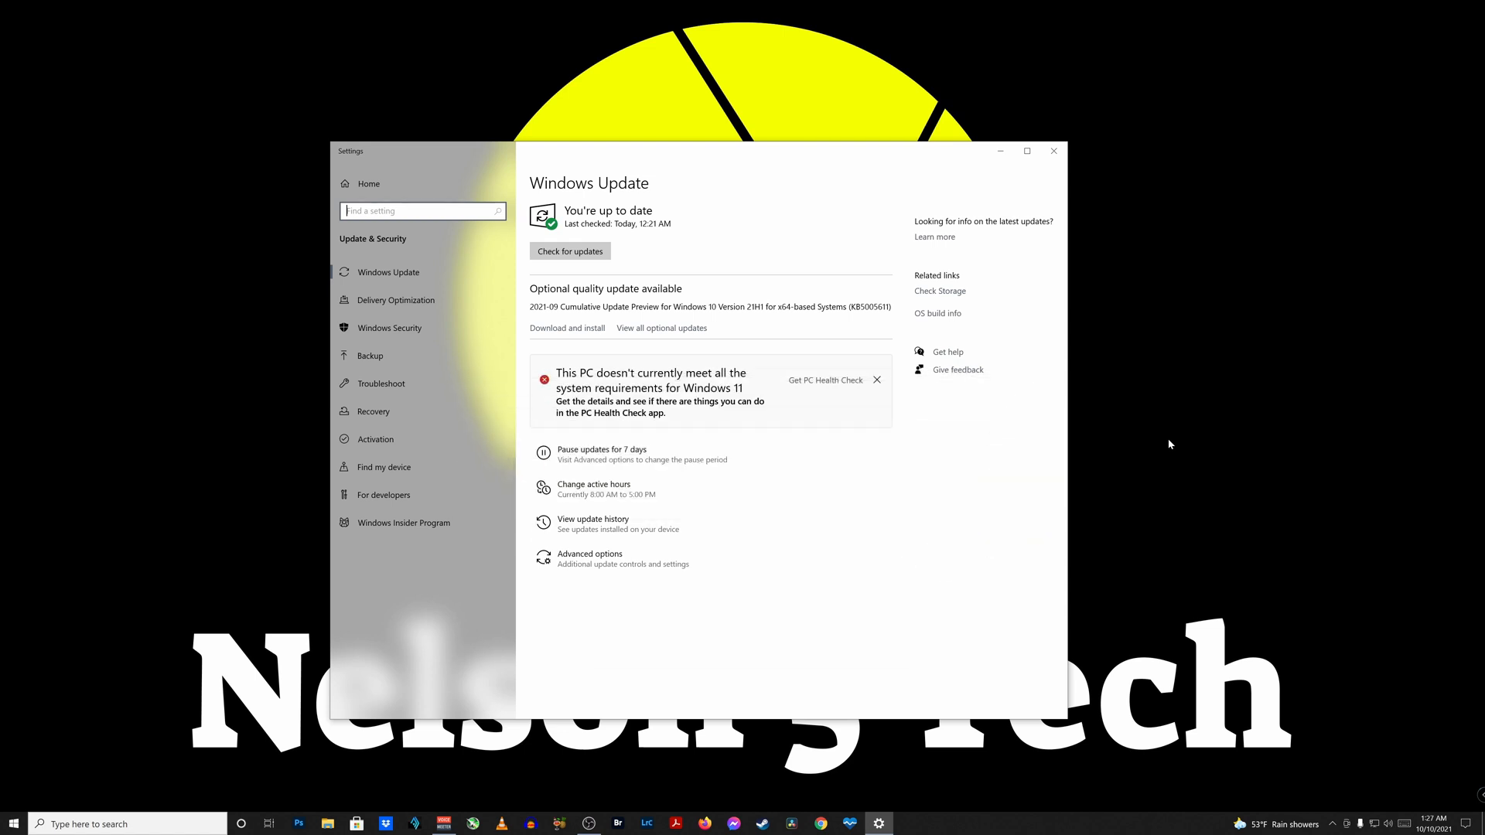
pyautogui.moveTo(1035, 646)
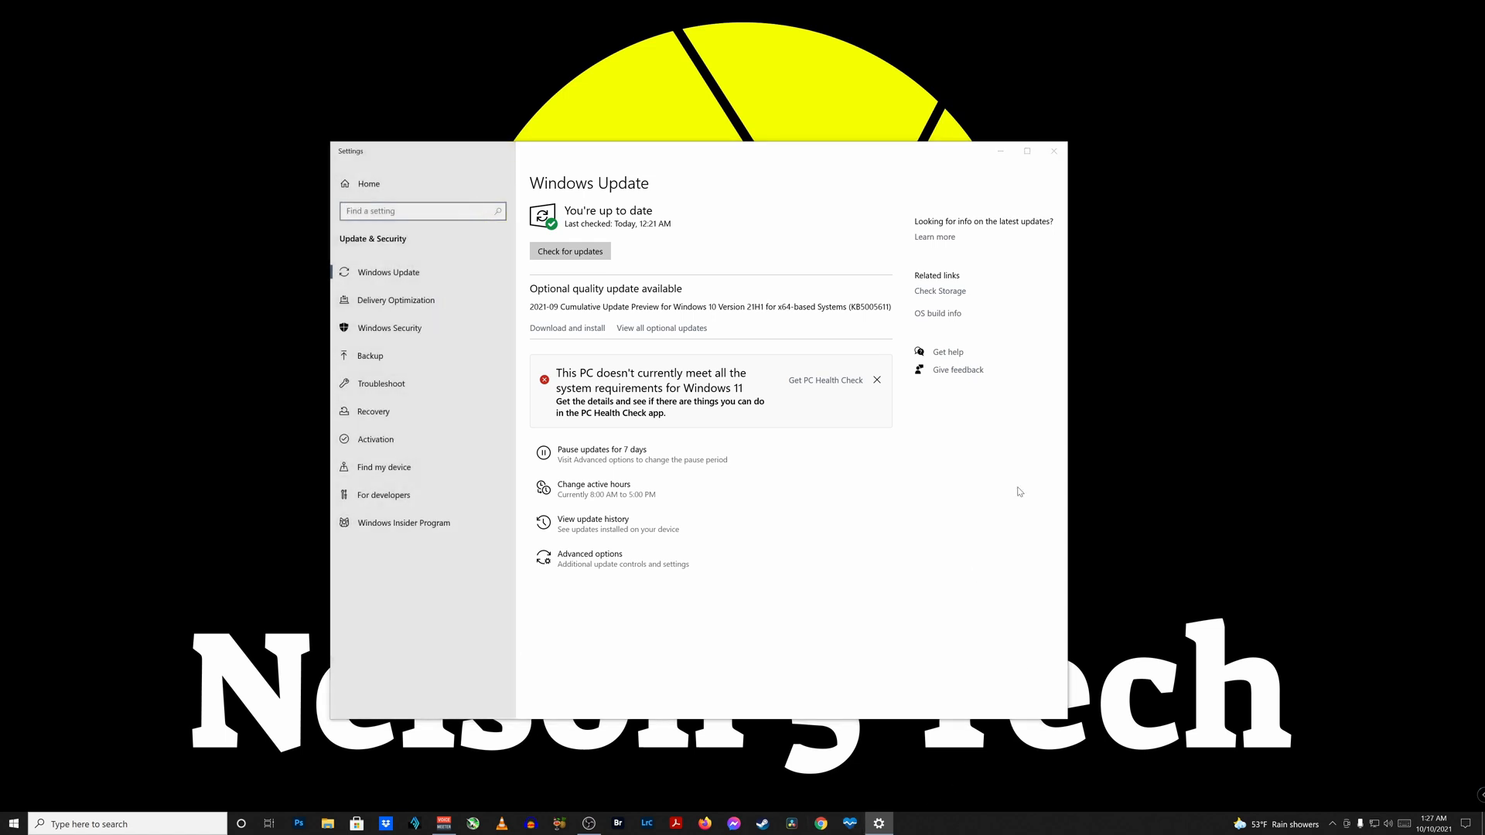
# - Run PC Health Check's Windows 11 check, which reports TPM 2.0 not detected
pyautogui.click(825, 380)
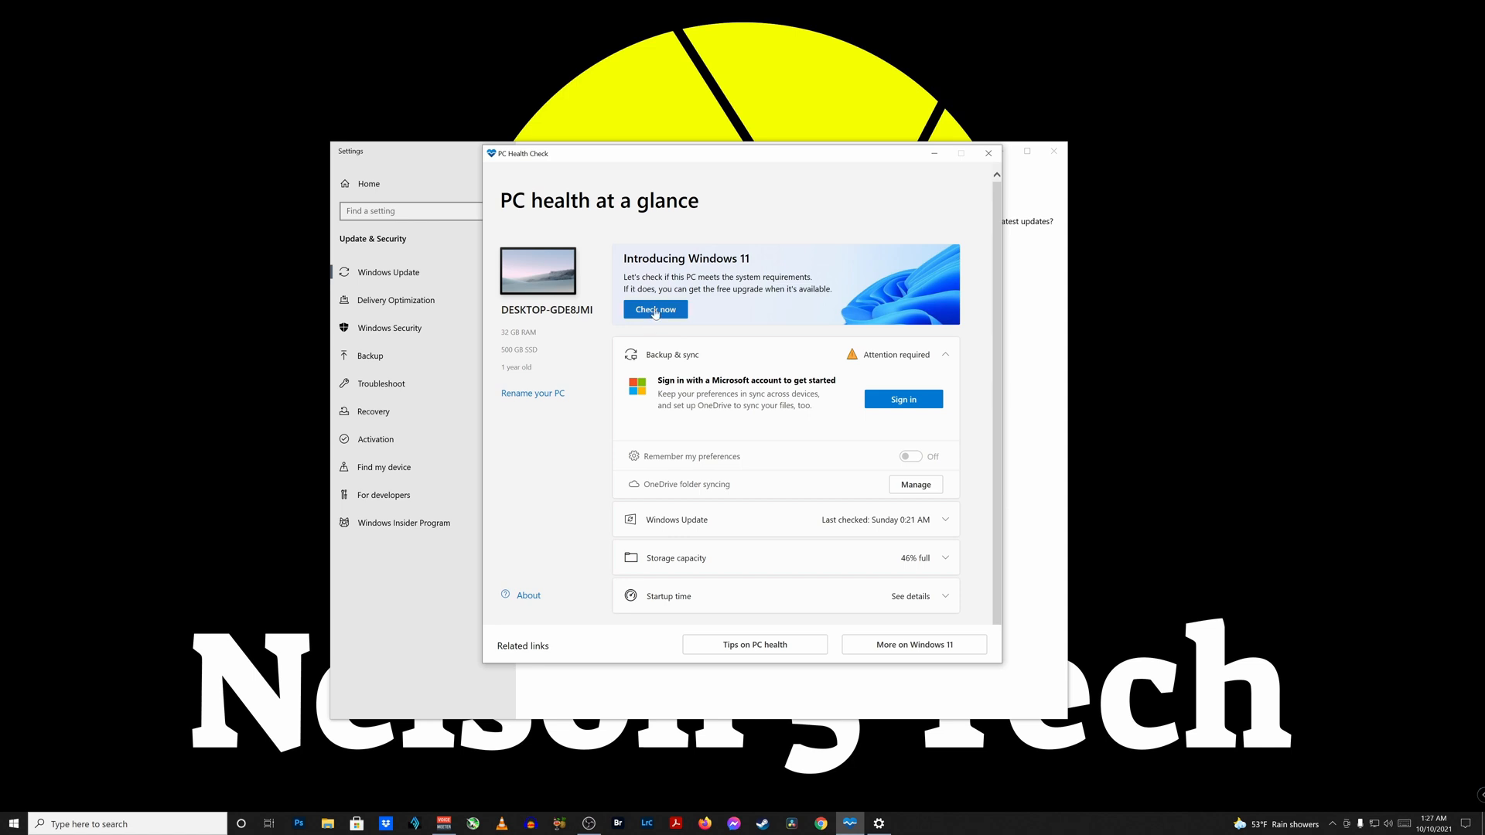
pyautogui.click(655, 310)
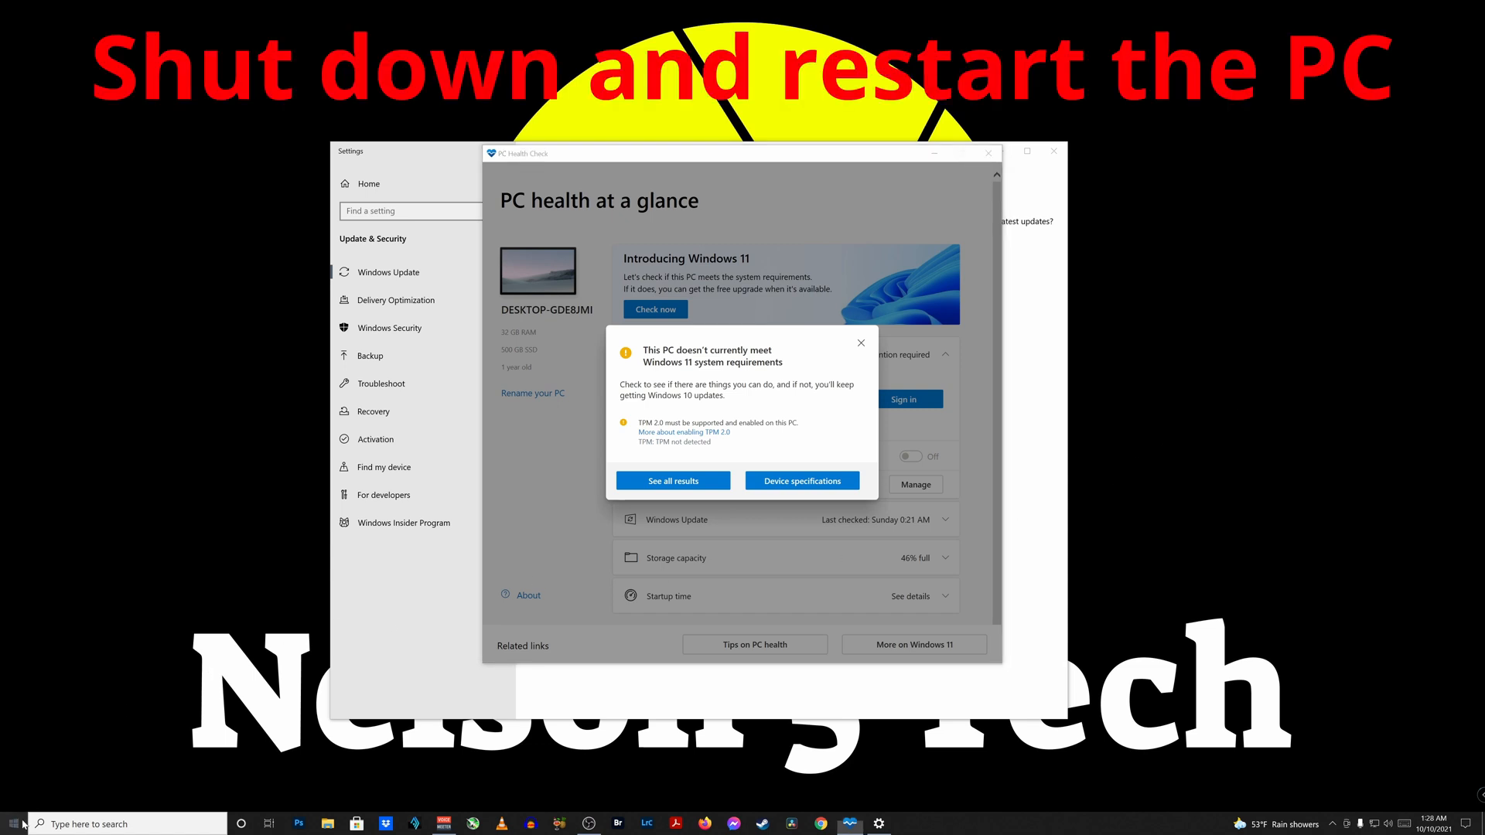
# - Restart the PC from the Start menu power options to enter the BIOS
pyautogui.click(13, 822)
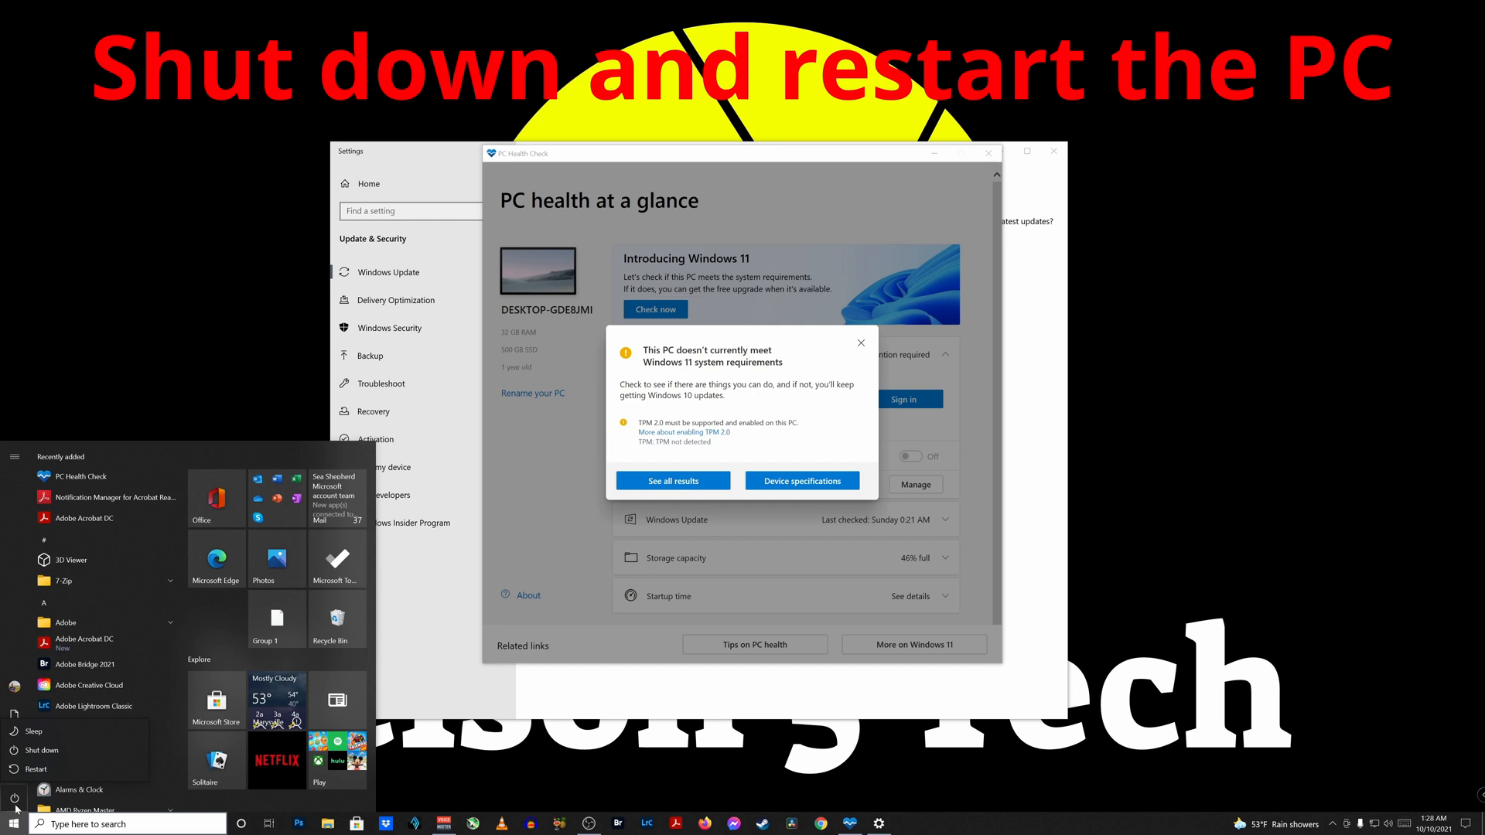
pyautogui.click(38, 769)
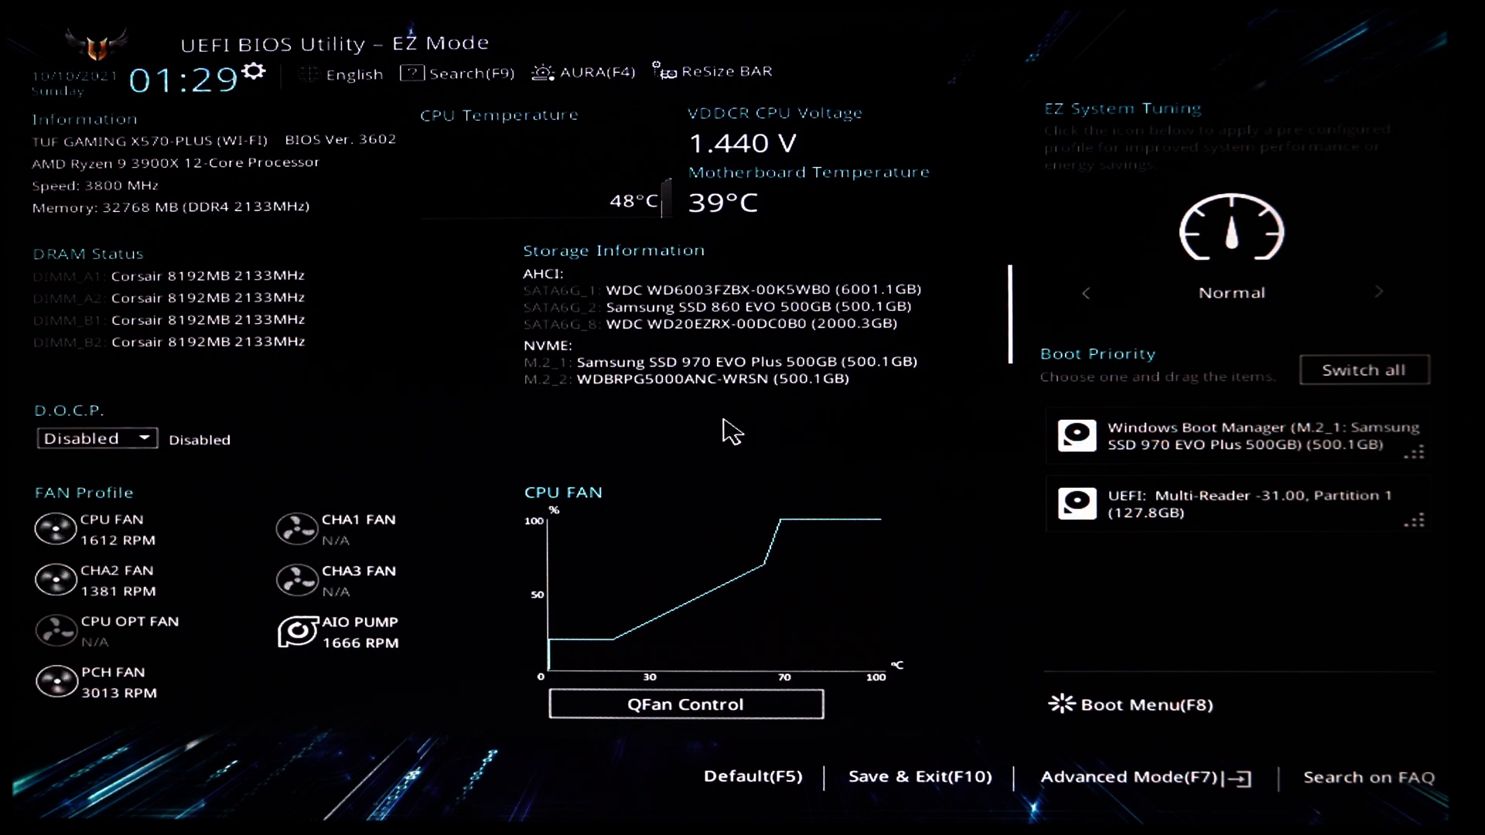
pyautogui.moveTo(741, 432)
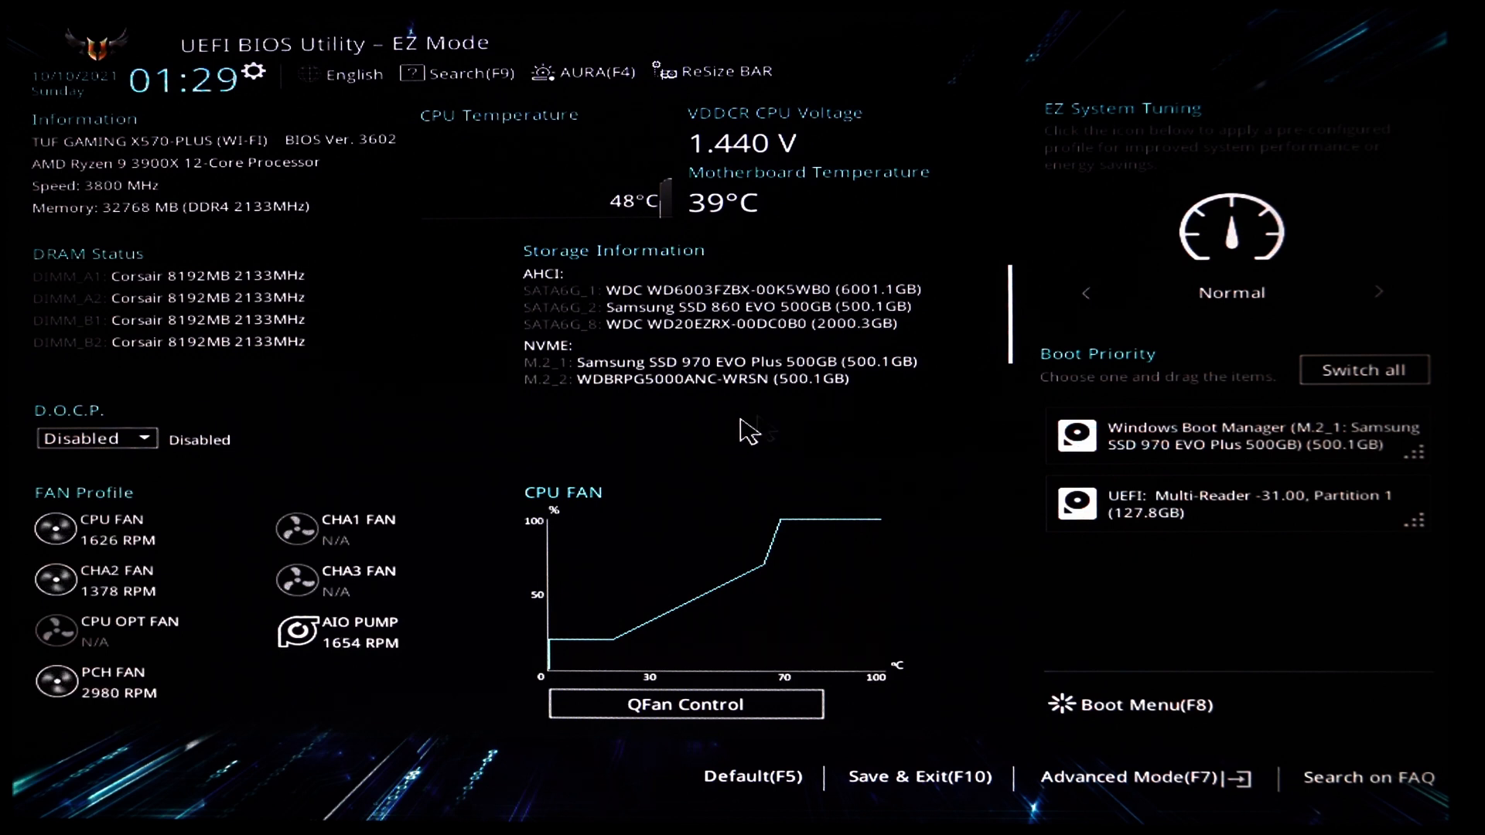
pyautogui.moveTo(1135, 777)
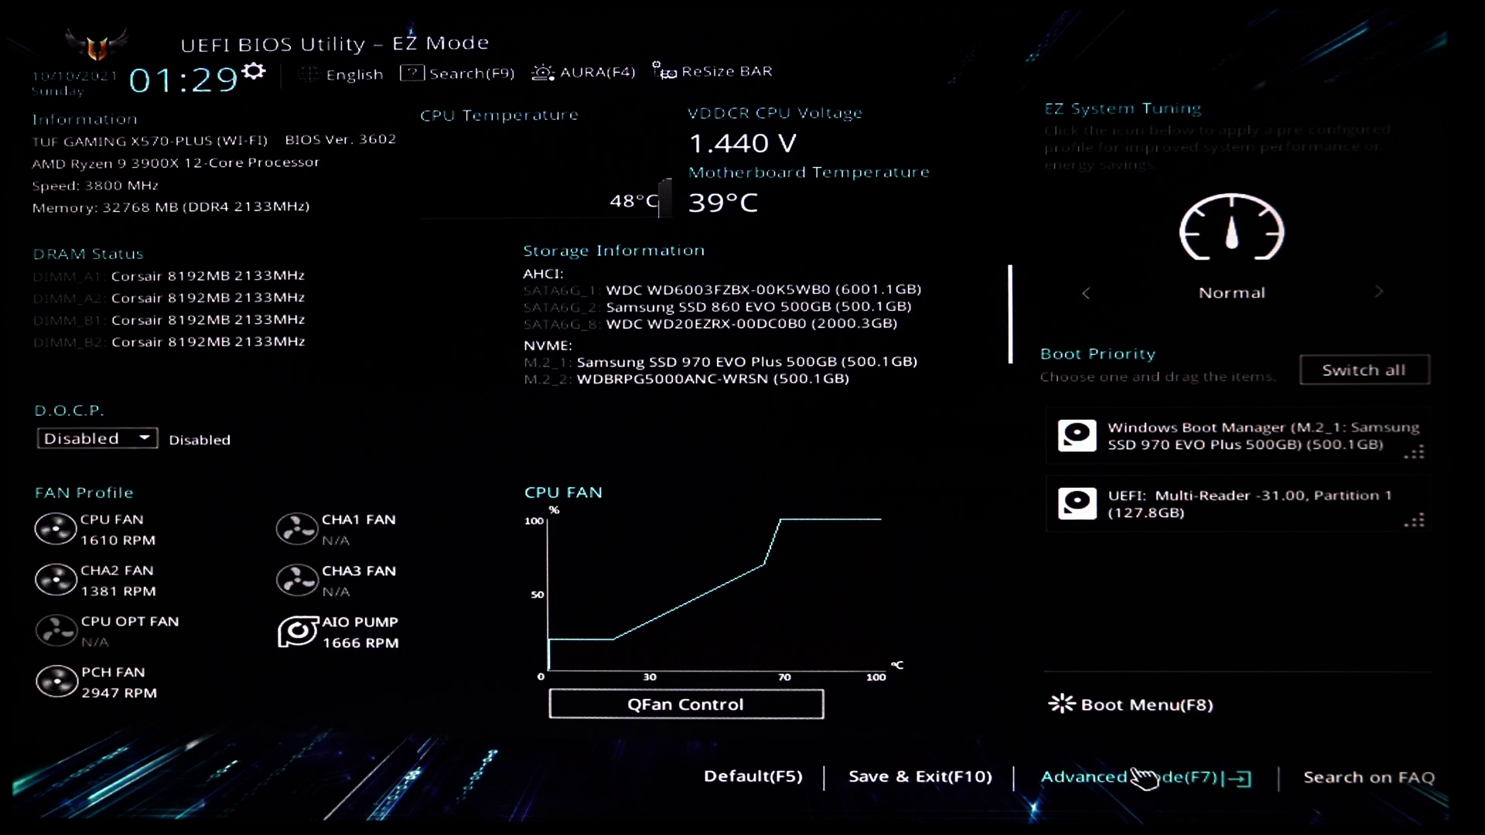
# - Go to the AMD fTPM configuration page under the Advanced tab in Advanced Mode
pyautogui.click(1117, 776)
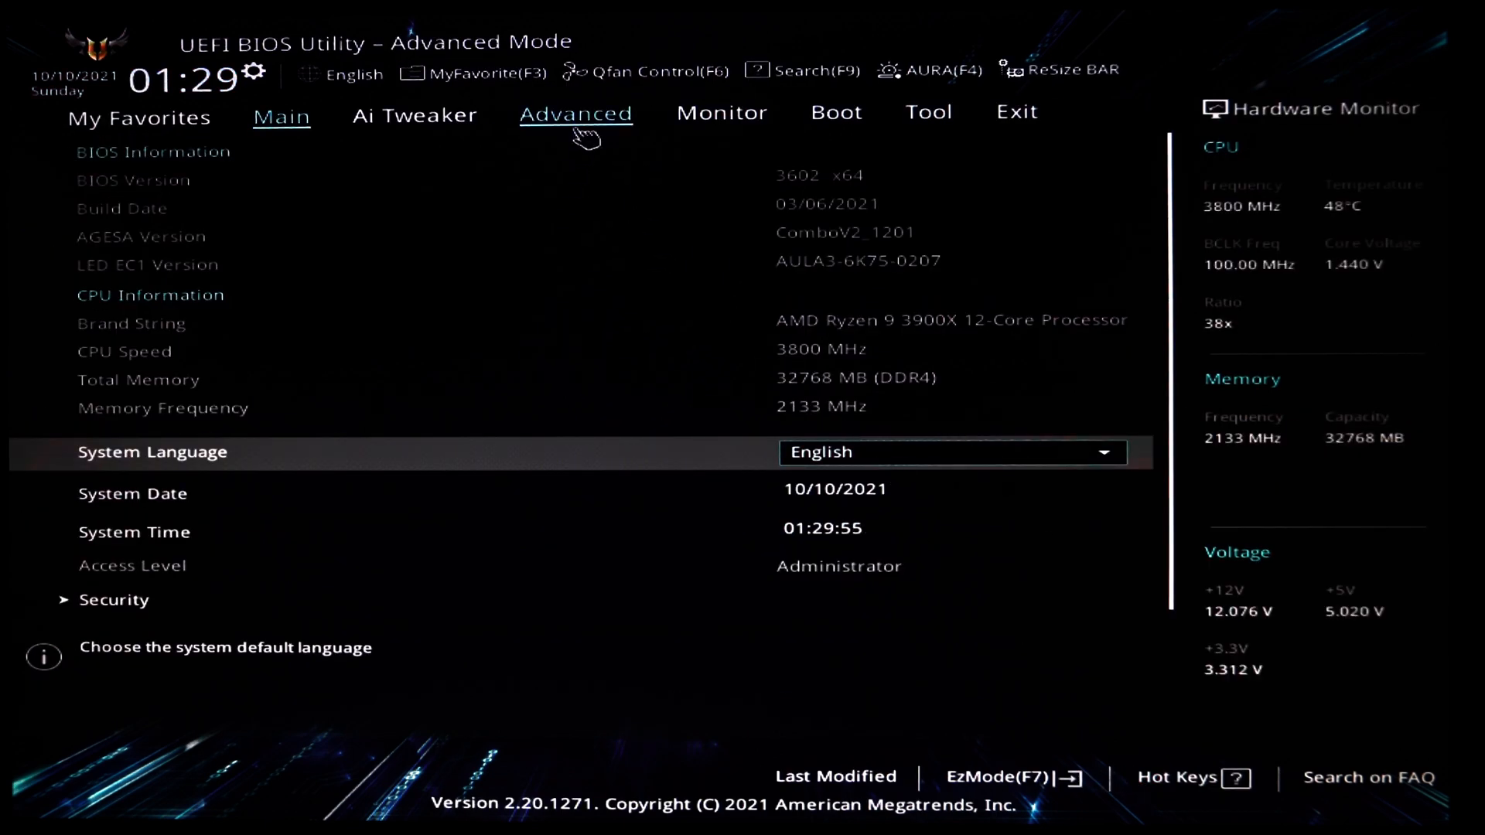
pyautogui.click(575, 114)
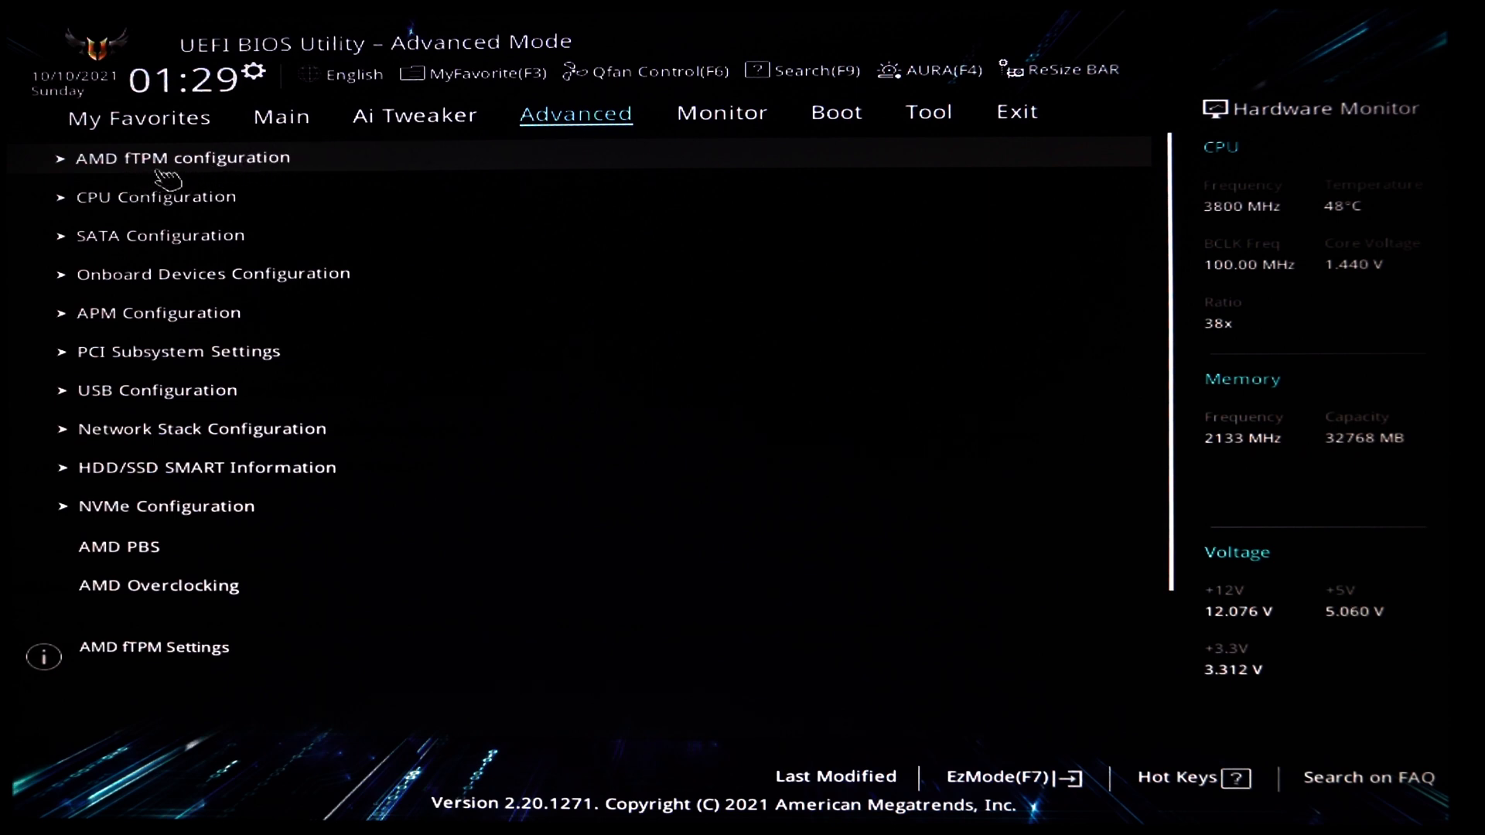
pyautogui.click(182, 157)
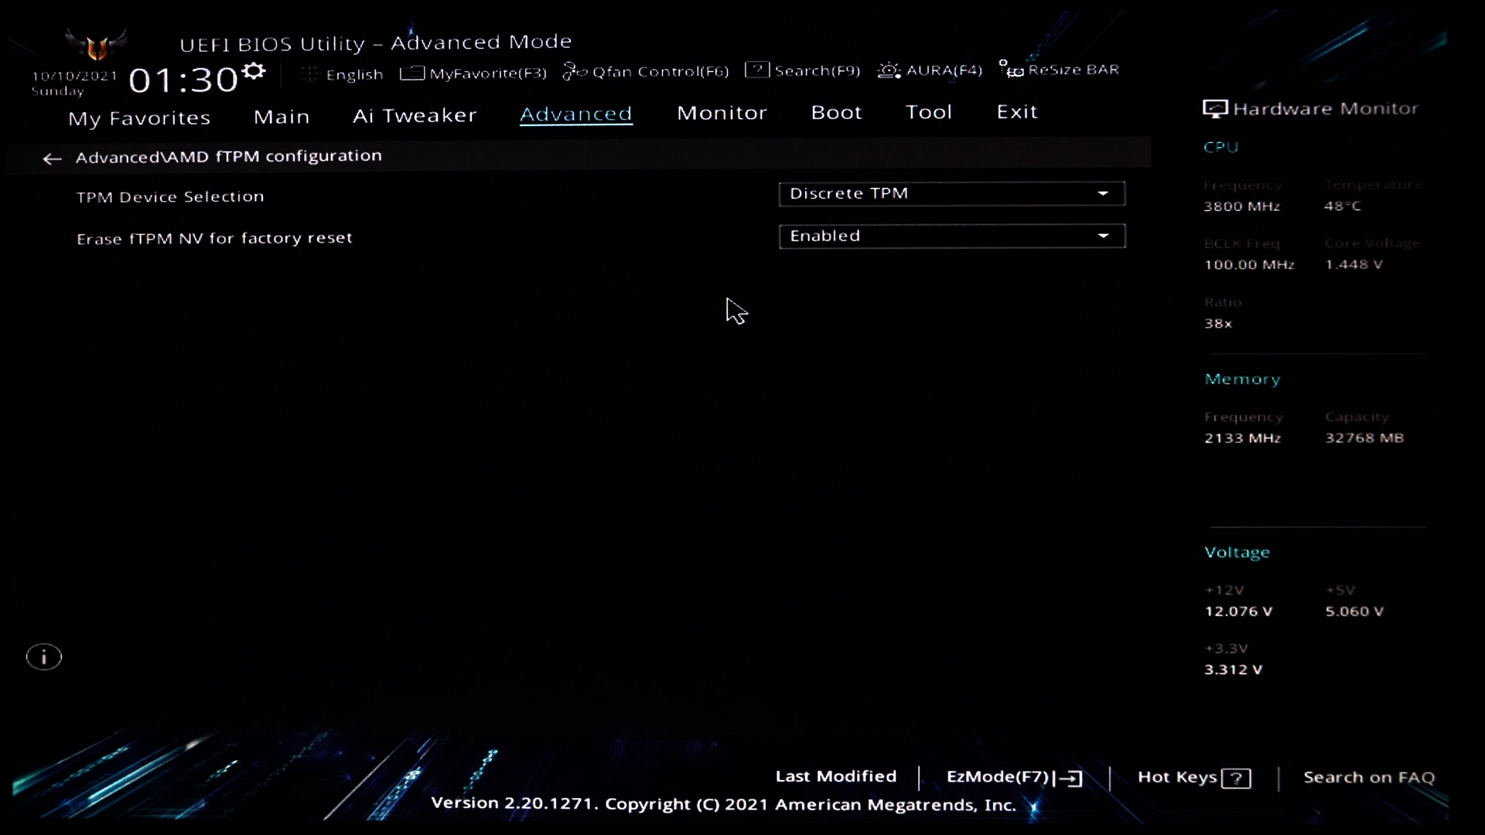
pyautogui.moveTo(779, 231)
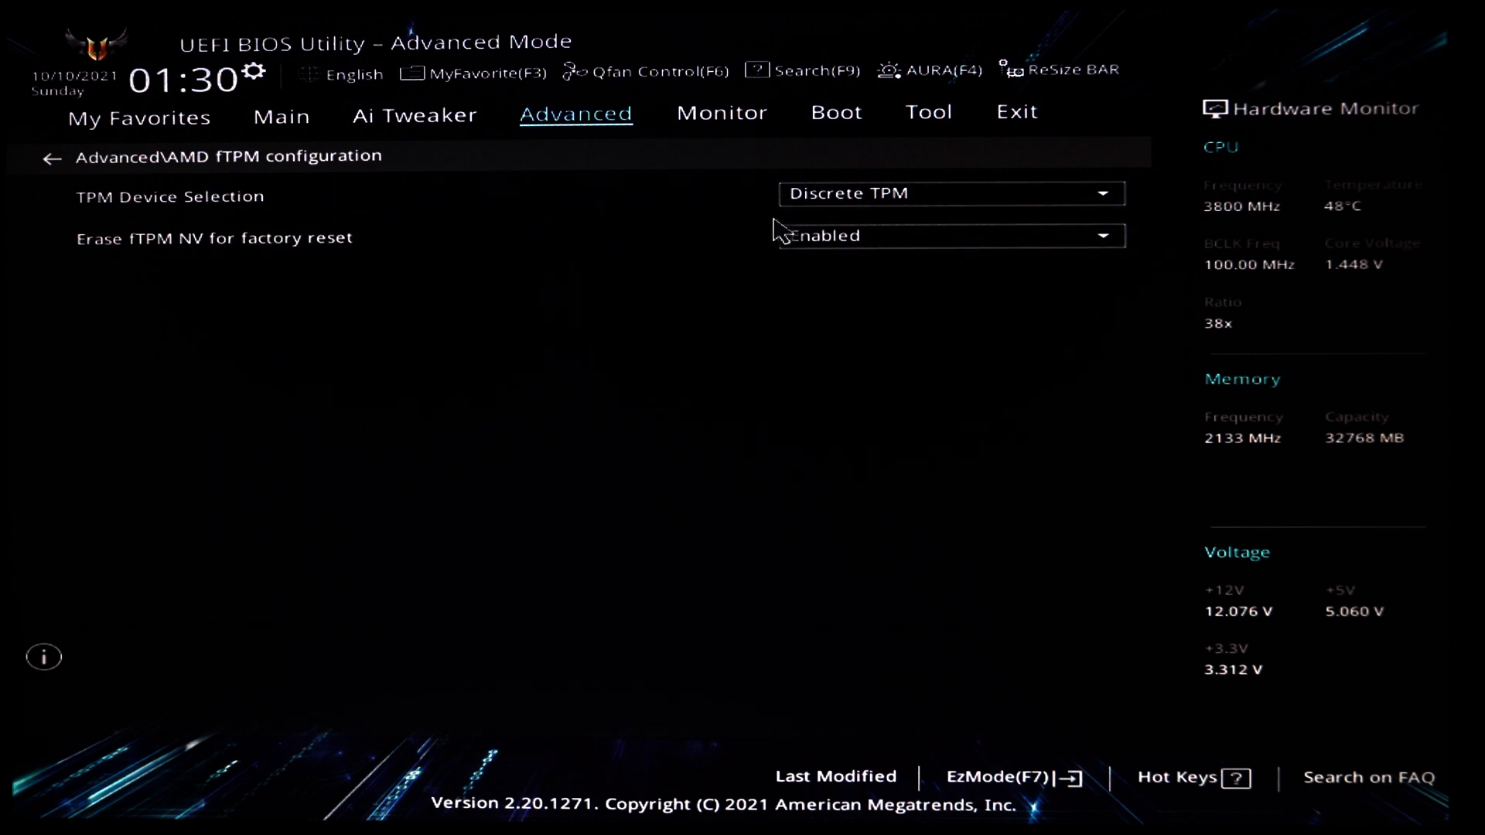
pyautogui.moveTo(947, 199)
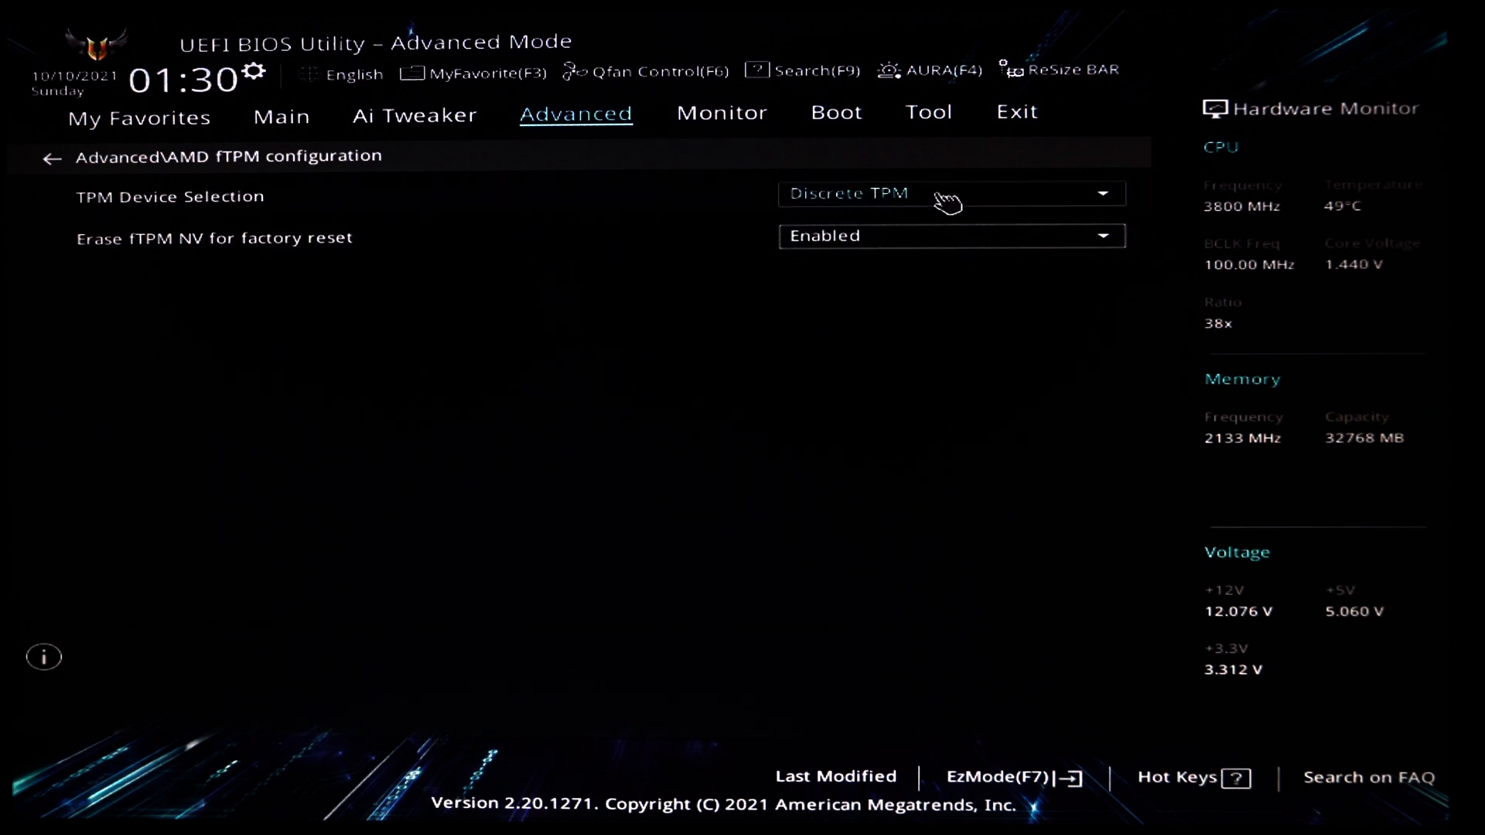
# - Change TPM Device Selection from Discrete TPM to Firmware TPM, accepting the fTPM notice
pyautogui.click(949, 194)
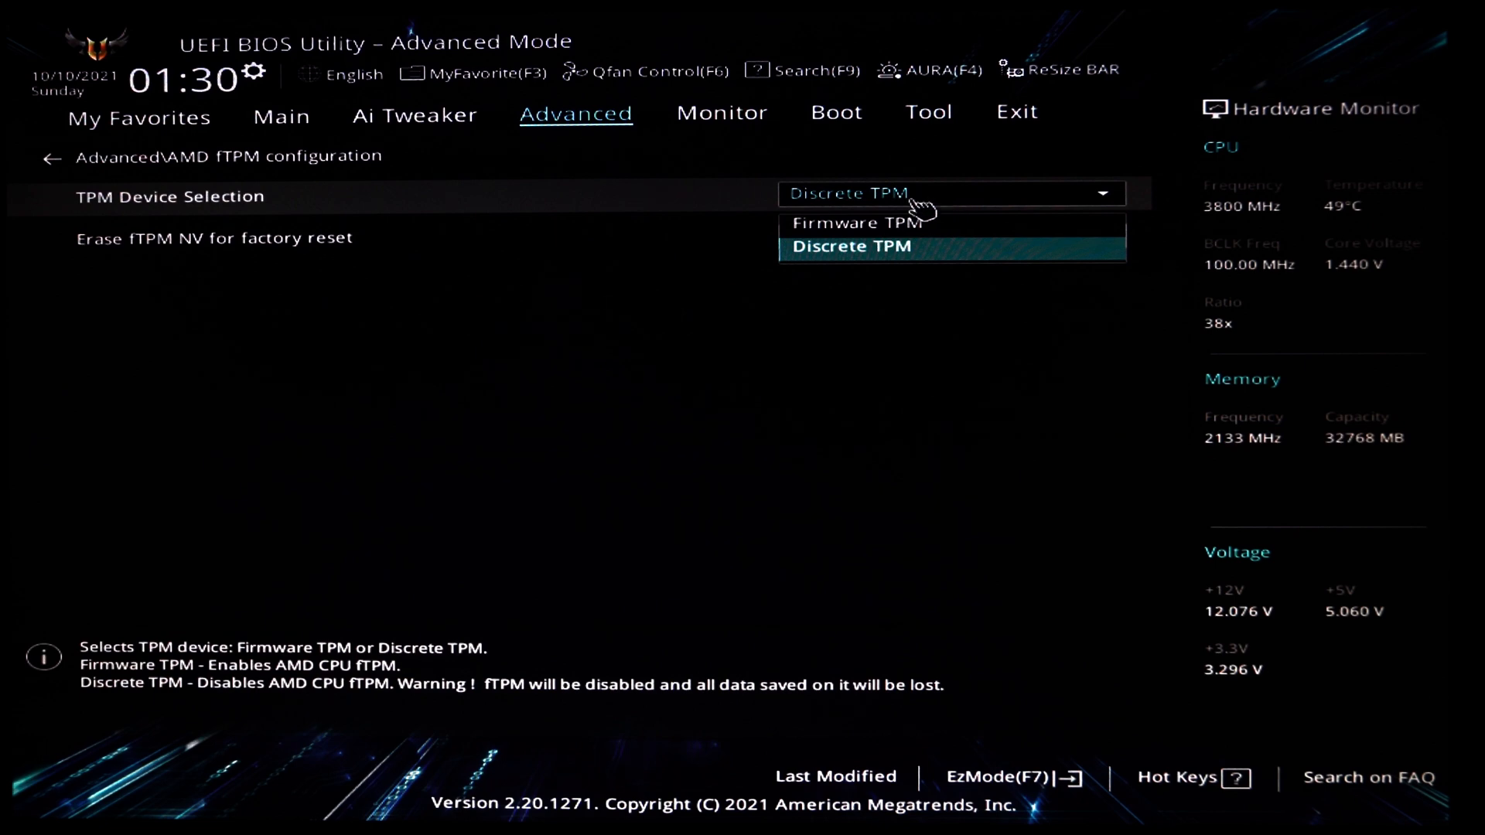
pyautogui.click(857, 222)
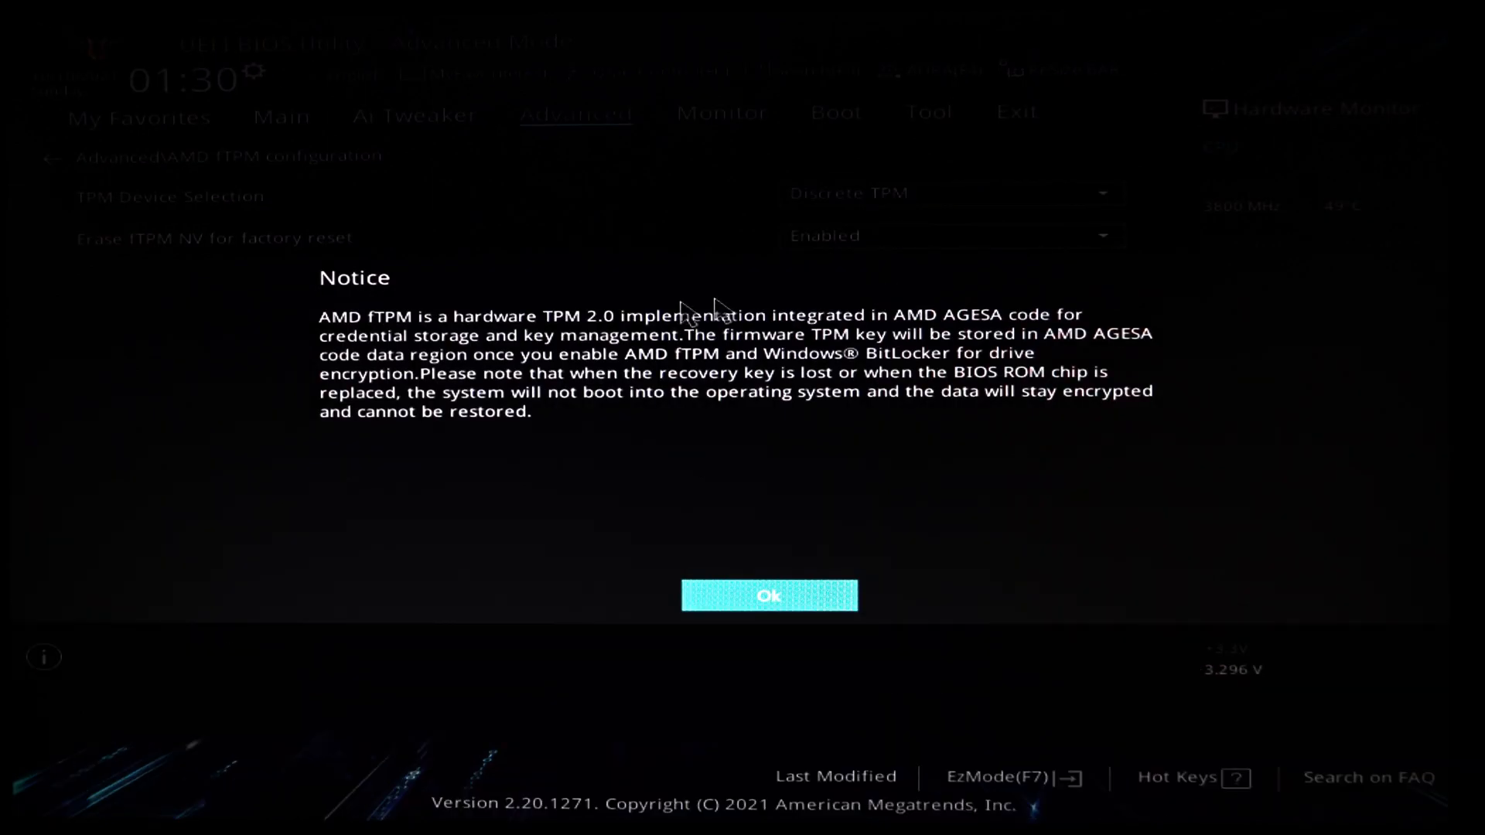
pyautogui.moveTo(767, 388)
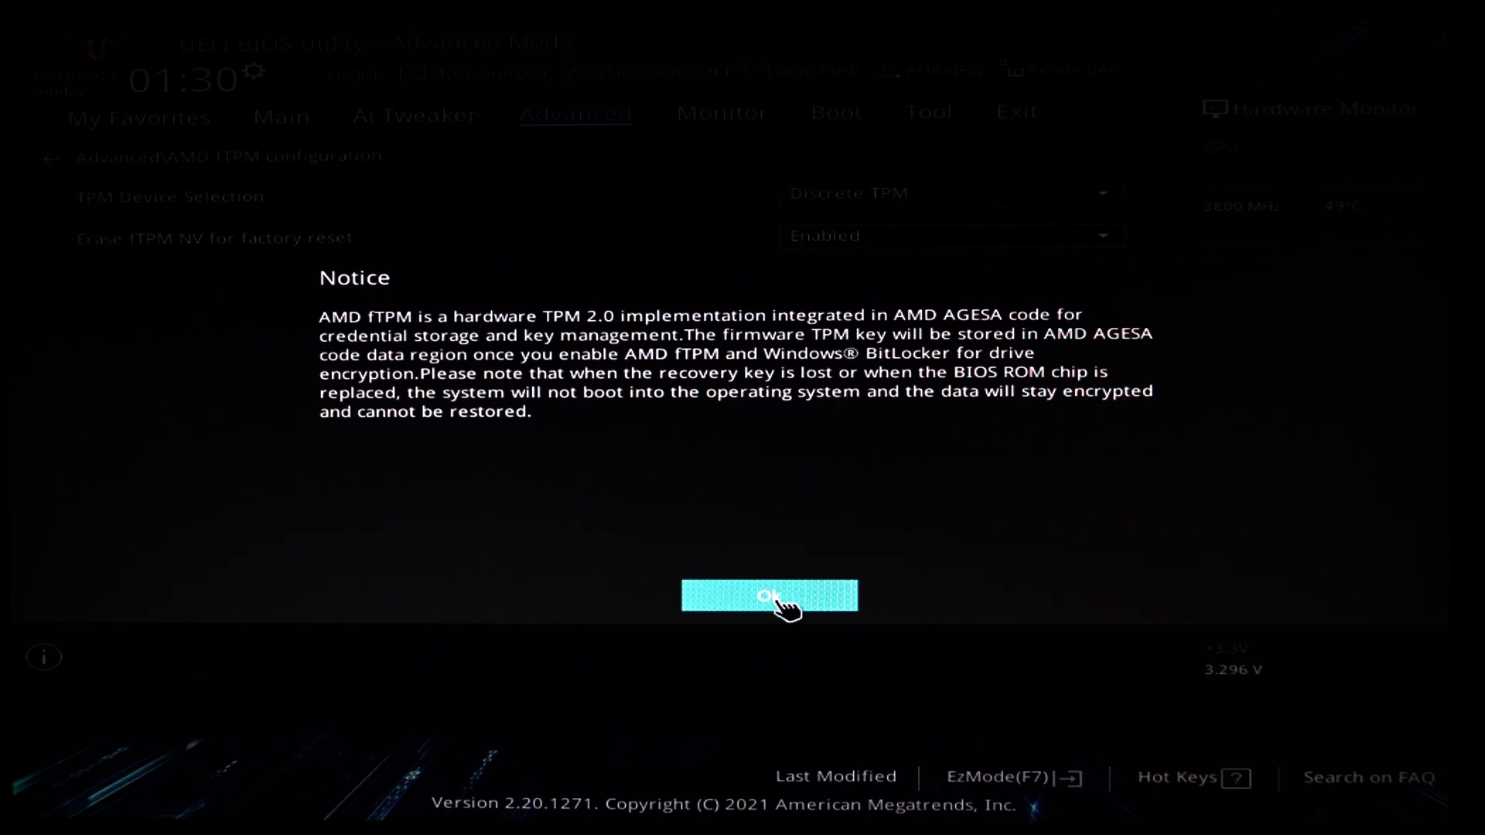
pyautogui.click(769, 595)
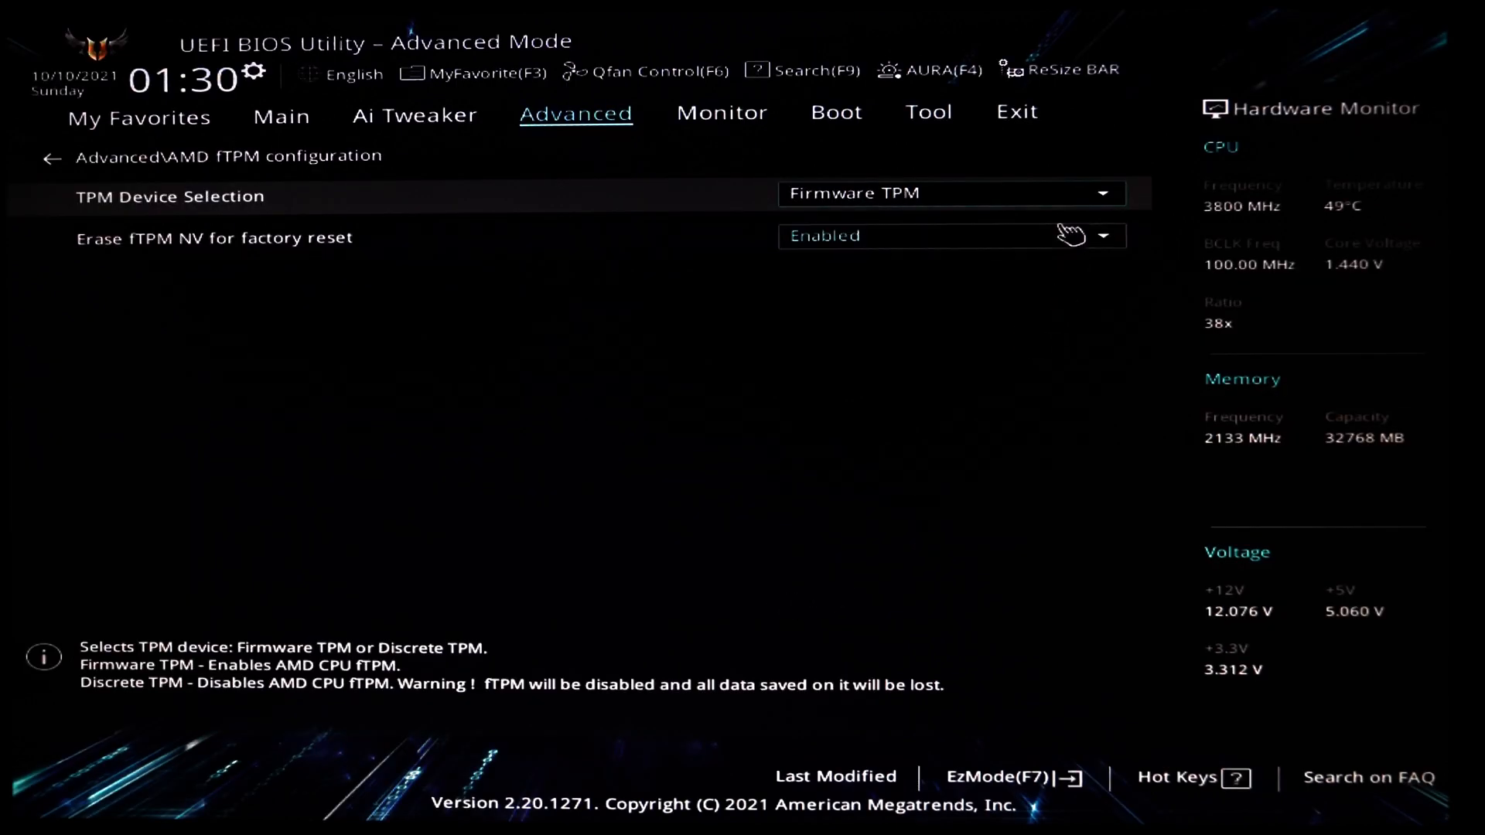
pyautogui.click(1016, 111)
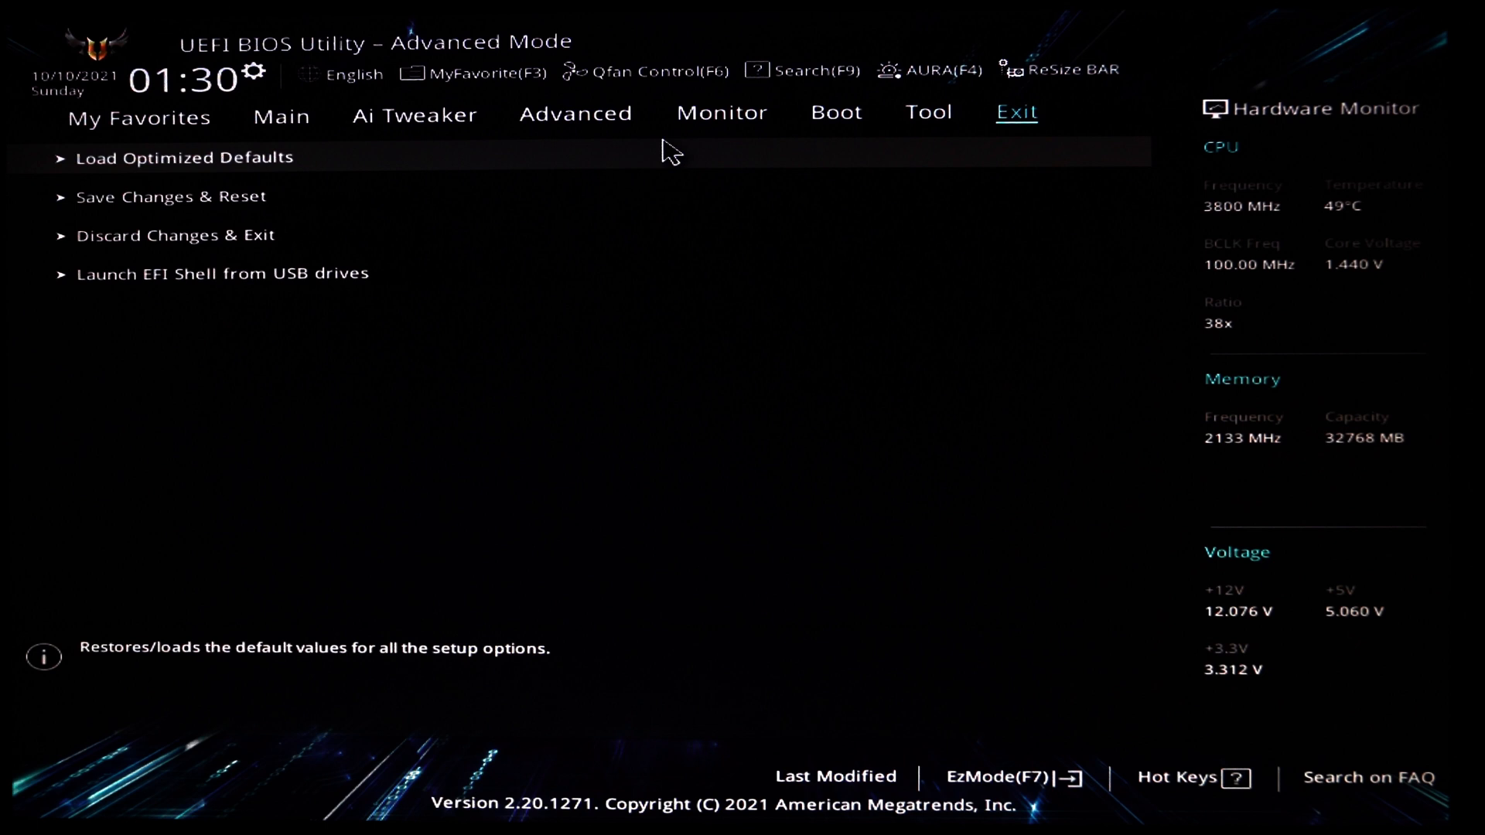
# - Save the Firmware TPM change and reset the PC
pyautogui.click(170, 195)
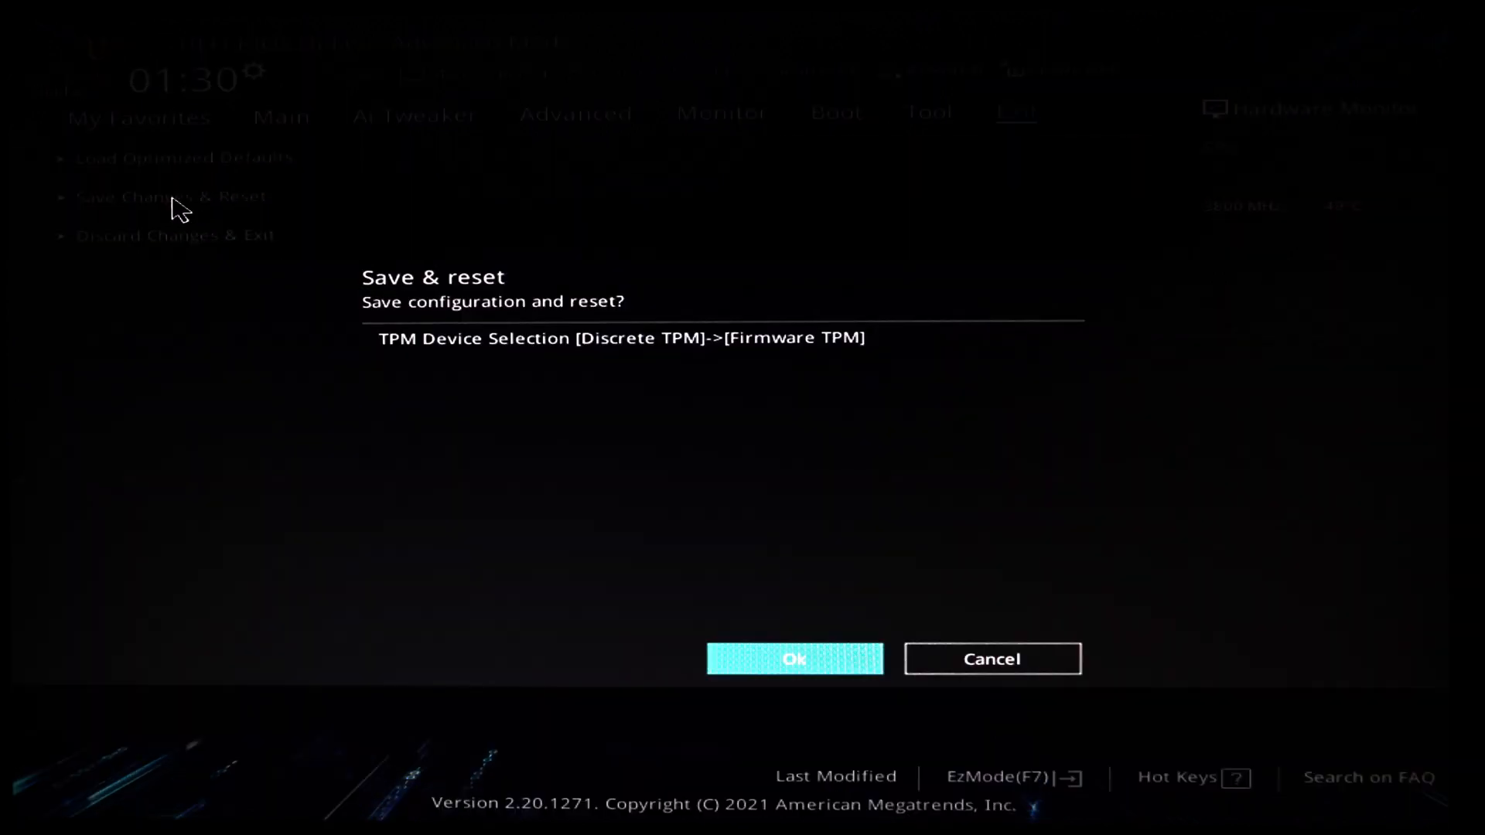
pyautogui.moveTo(564, 326)
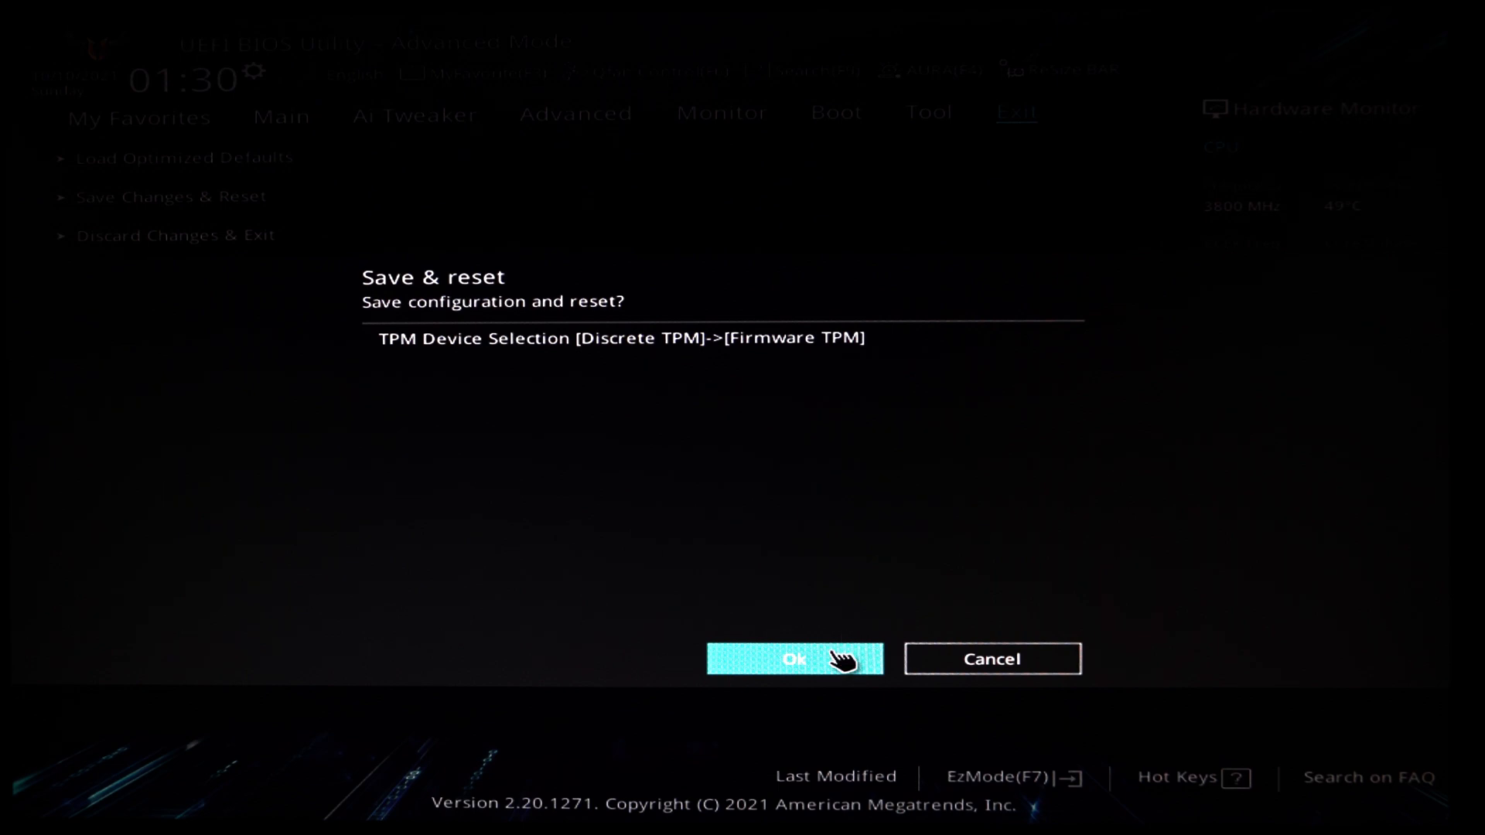
pyautogui.click(793, 659)
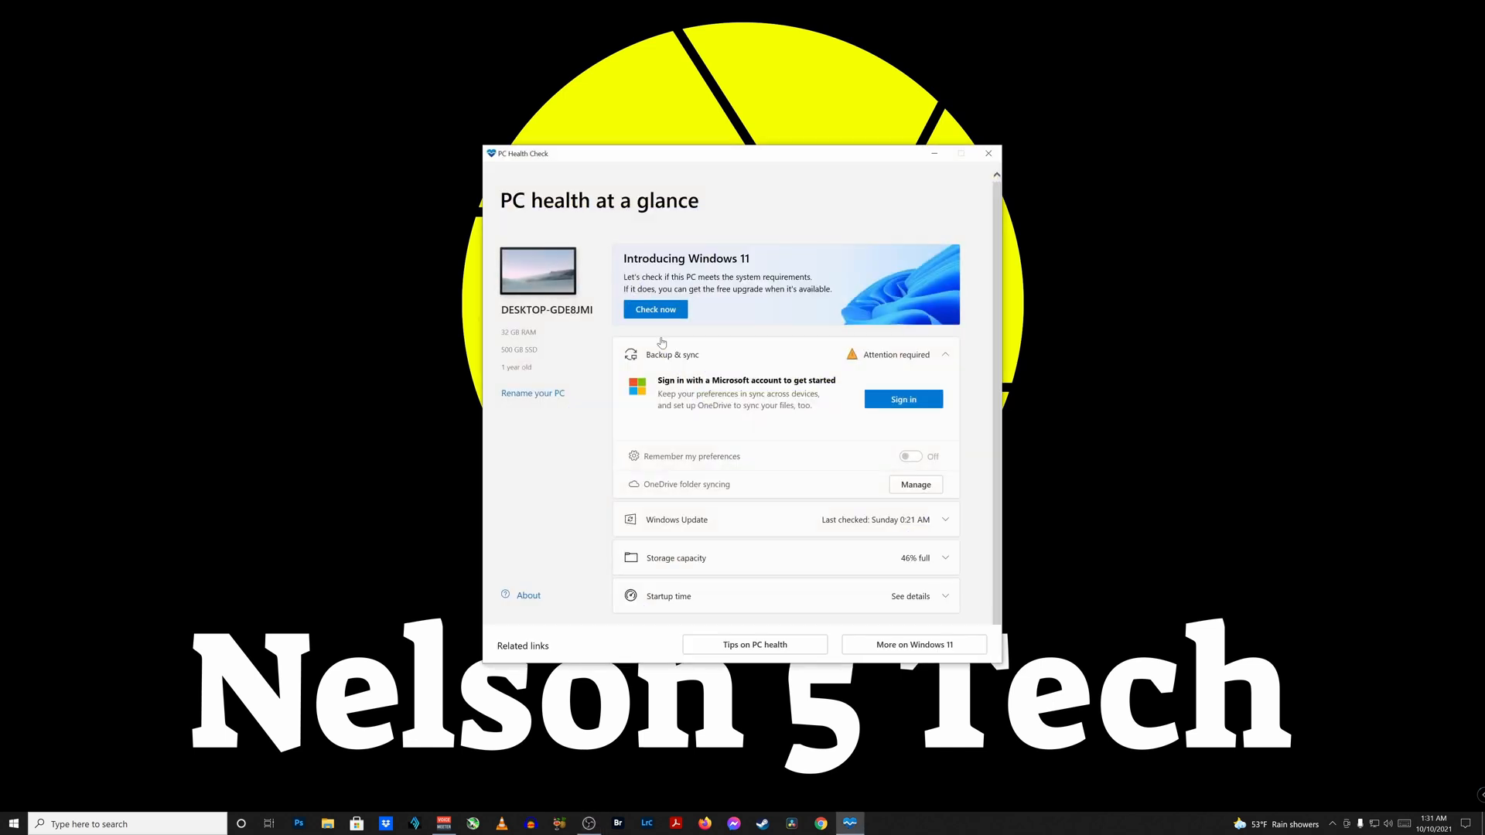
# - Rerun the PC Health Check Windows 11 check, now passing all requirements
pyautogui.click(655, 310)
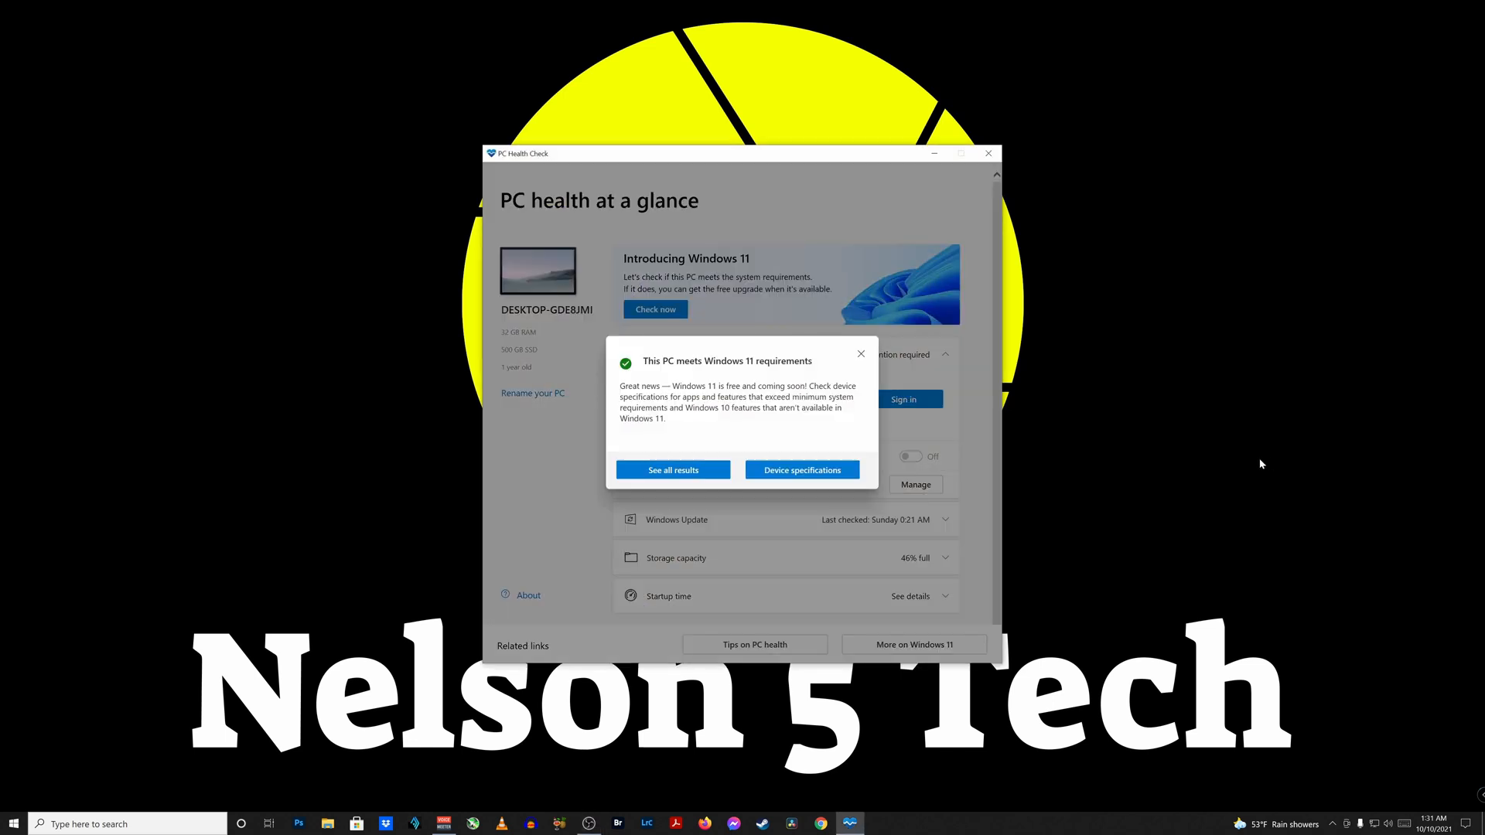